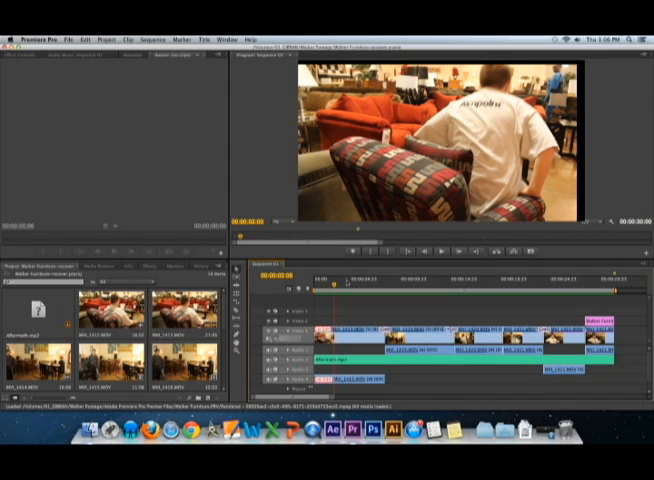
{"action": "mouse_move", "coordinate": [158, 150]}
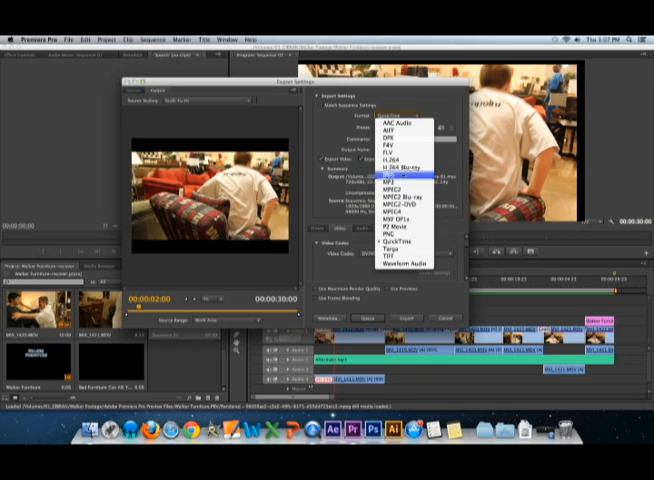
{"action": "mouse_move", "coordinate": [400, 218]}
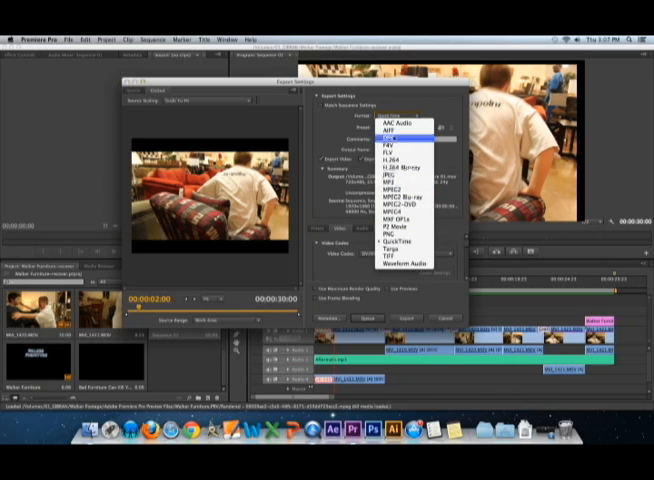
Step: Choose QuickTime as the export format with an HD preset
{"action": "left_click", "coordinate": [392, 240]}
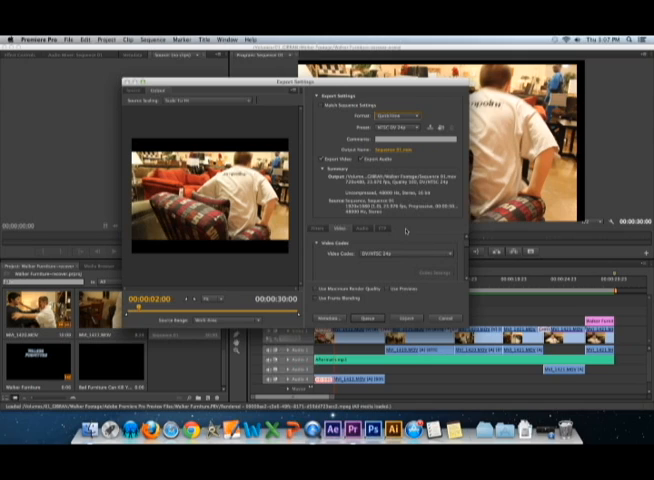
{"action": "left_click", "coordinate": [410, 112]}
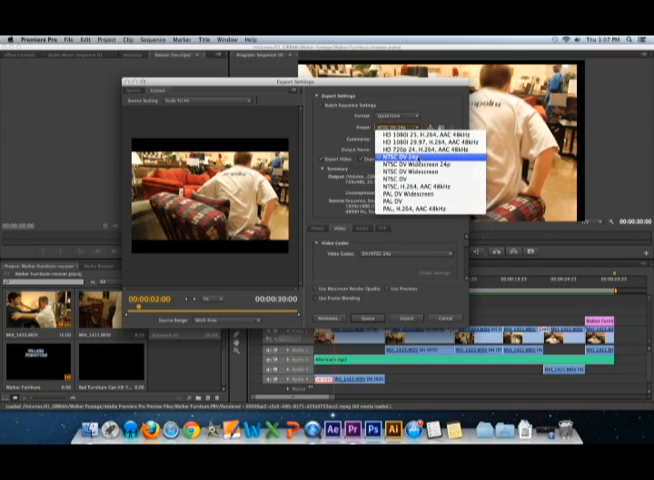
{"action": "left_click", "coordinate": [400, 156]}
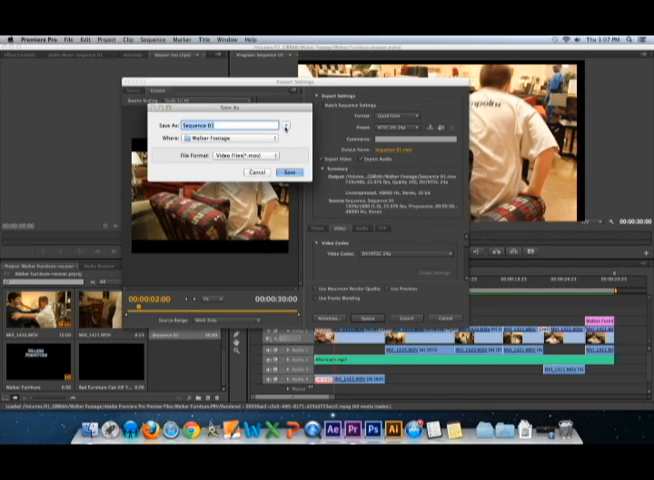
Step: Name the output file Walker Furniture and confirm its save folder
{"action": "left_click", "coordinate": [286, 124]}
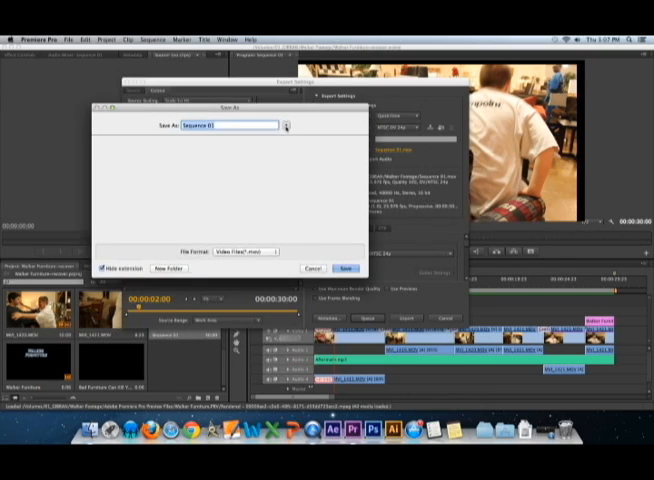
{"action": "left_click", "coordinate": [286, 124]}
{"action": "type", "text": "Walker Furniture"}
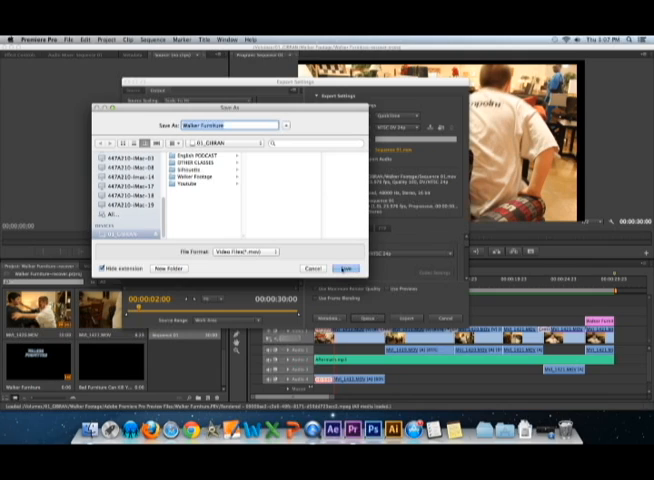
{"action": "left_click", "coordinate": [348, 268]}
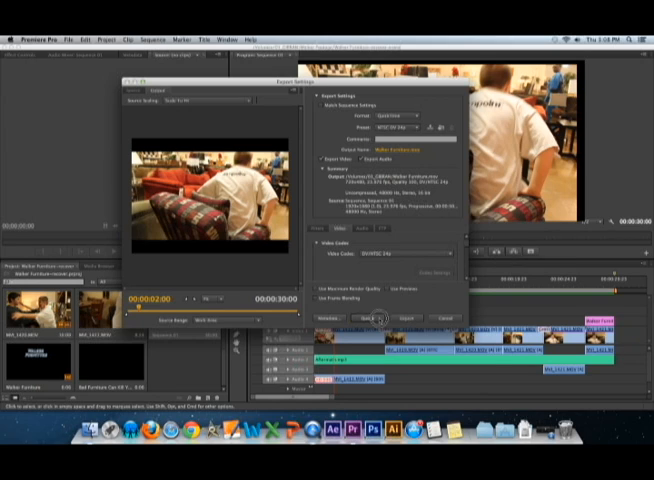
Step: Queue the export job to Adobe Media Encoder
{"action": "left_click", "coordinate": [372, 316]}
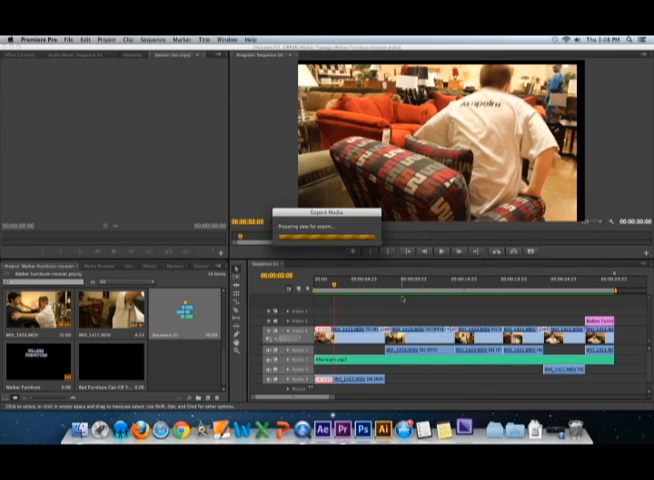